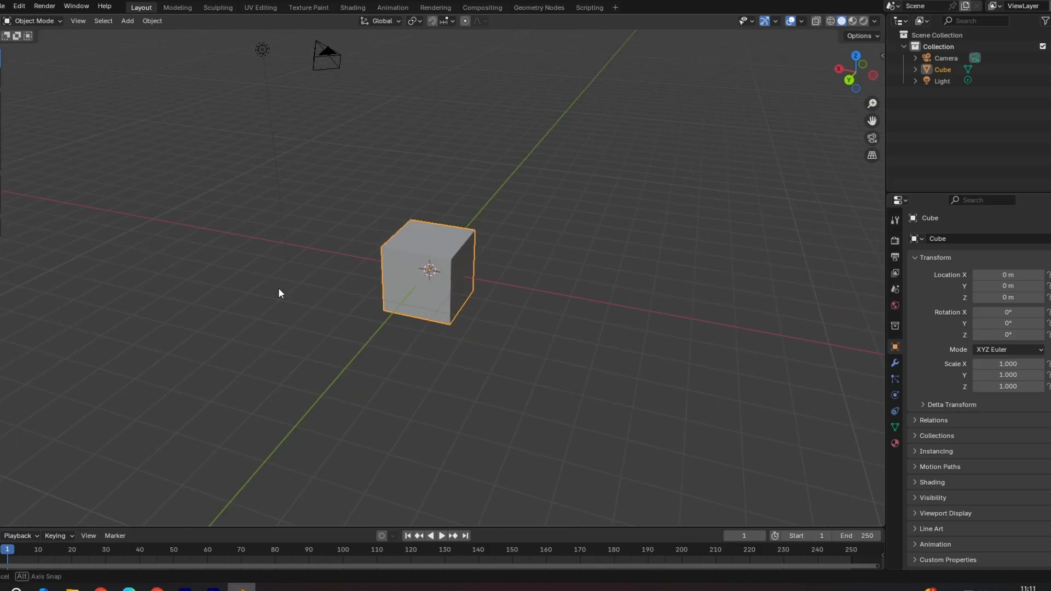
# - Share the Blender window with Gemini Live so the cube scene streams to AI Studio
pyautogui.moveTo(430, 269); pyautogui.dragTo(402, 218)
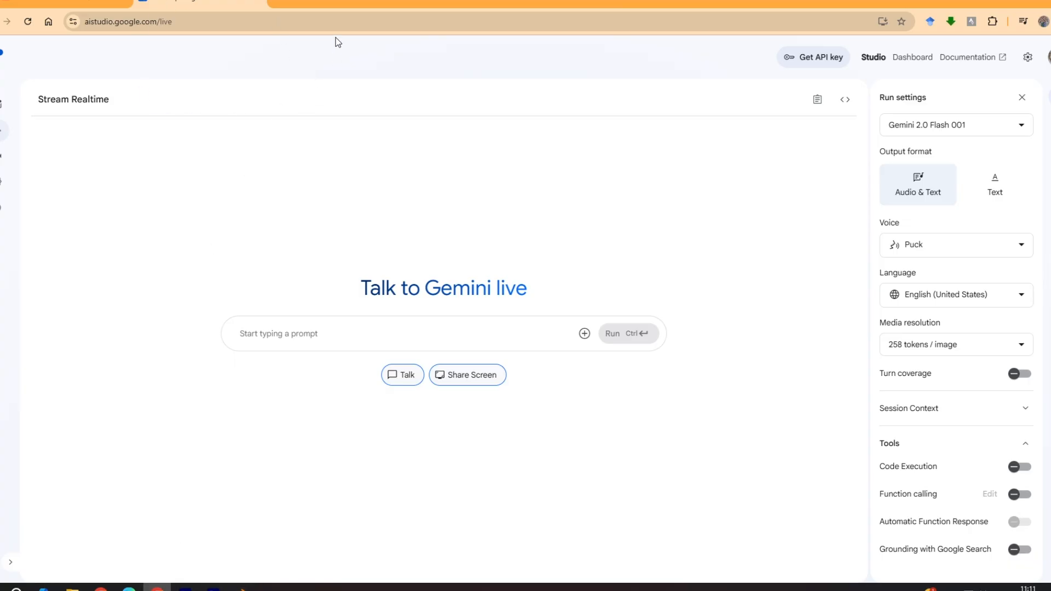
pyautogui.moveTo(616, 115)
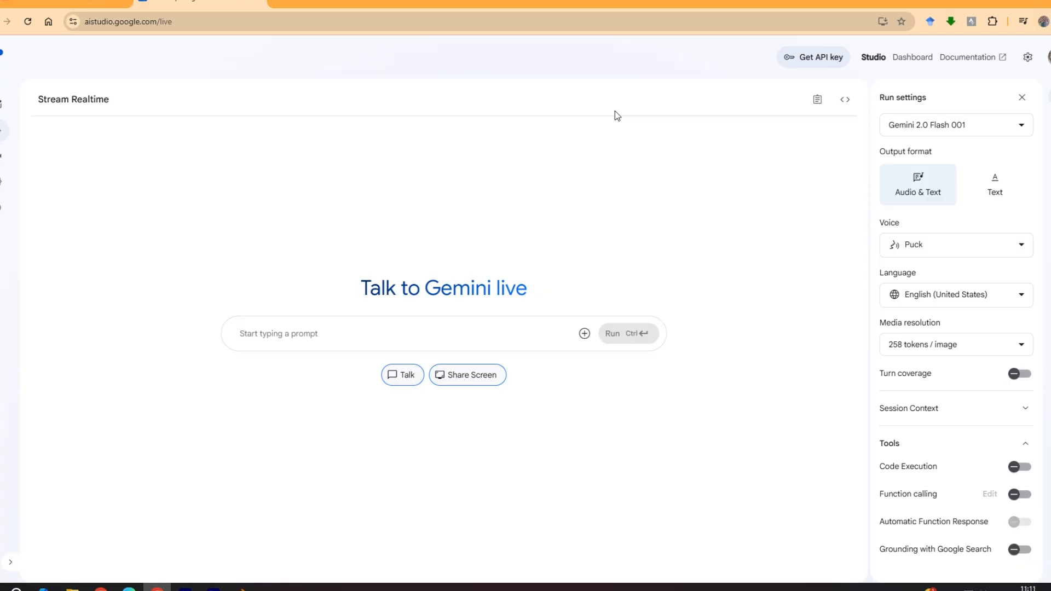
pyautogui.moveTo(468, 374)
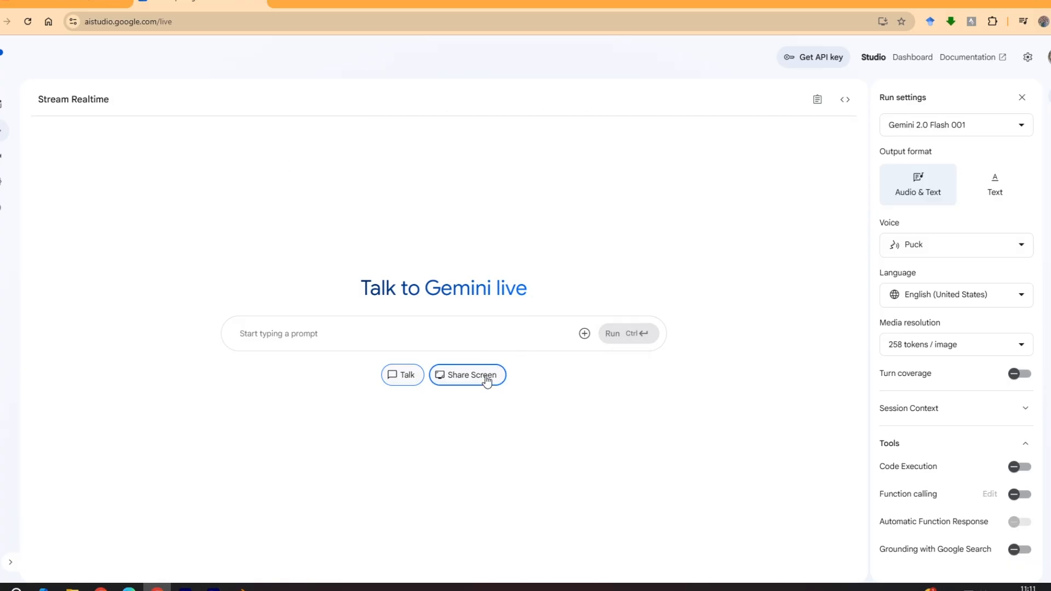
pyautogui.click(467, 375)
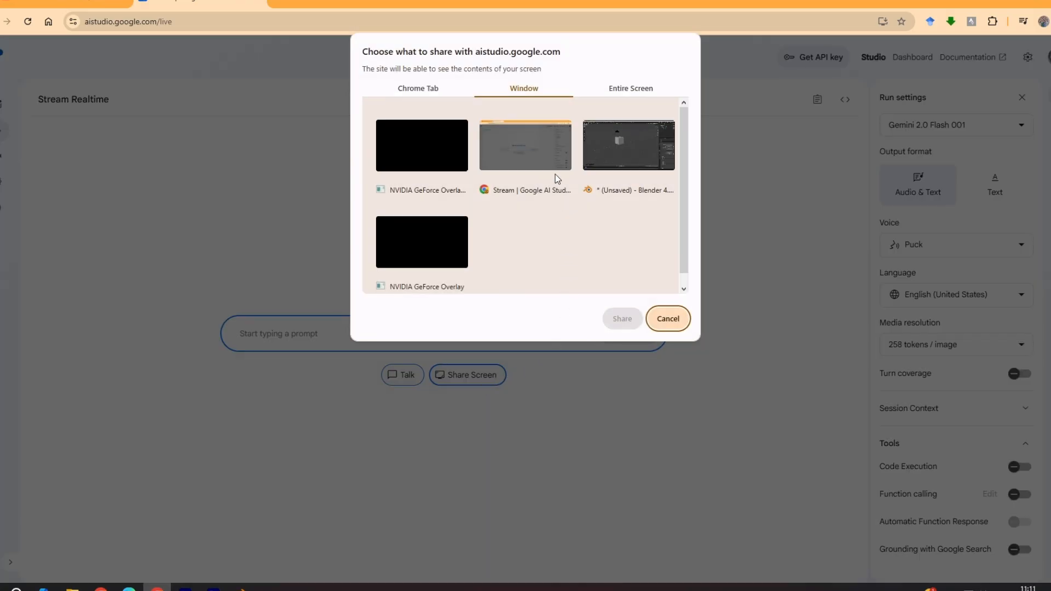
pyautogui.click(629, 146)
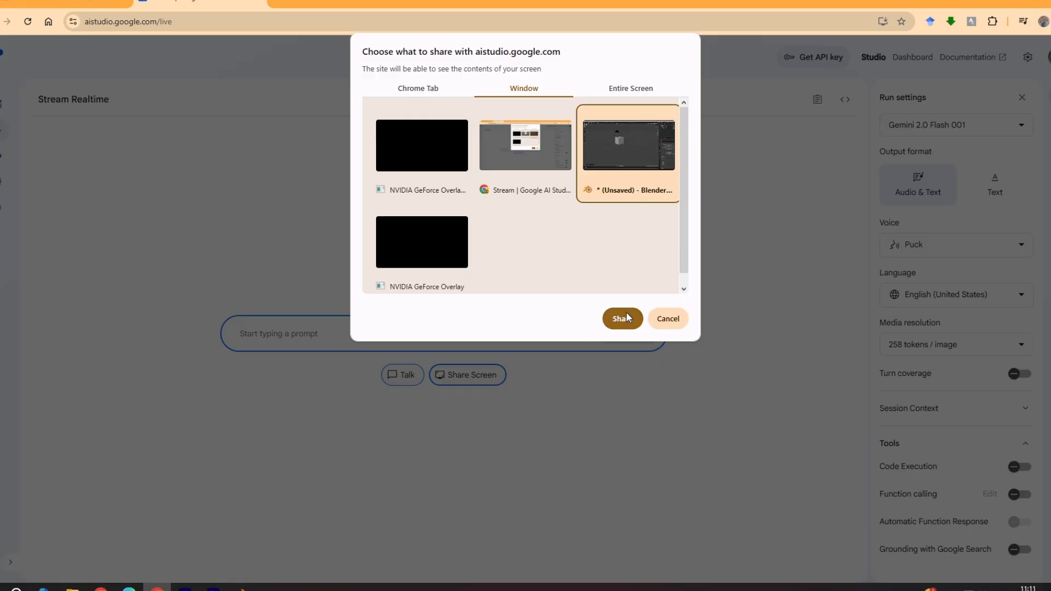
pyautogui.click(622, 319)
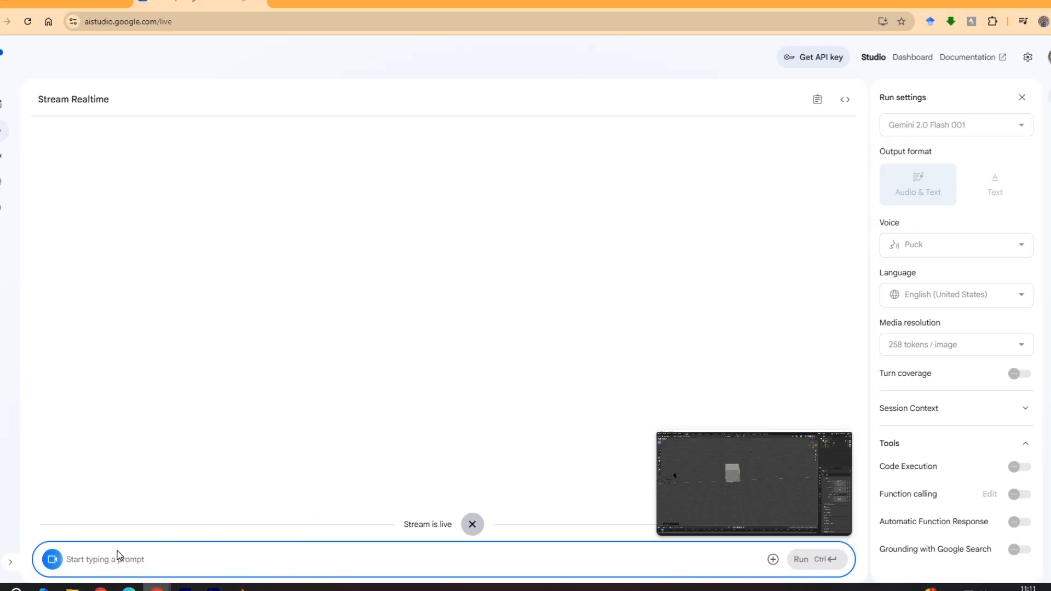
# - Grab the cube off the origin and orbit the viewport around it
pyautogui.click(105, 559)
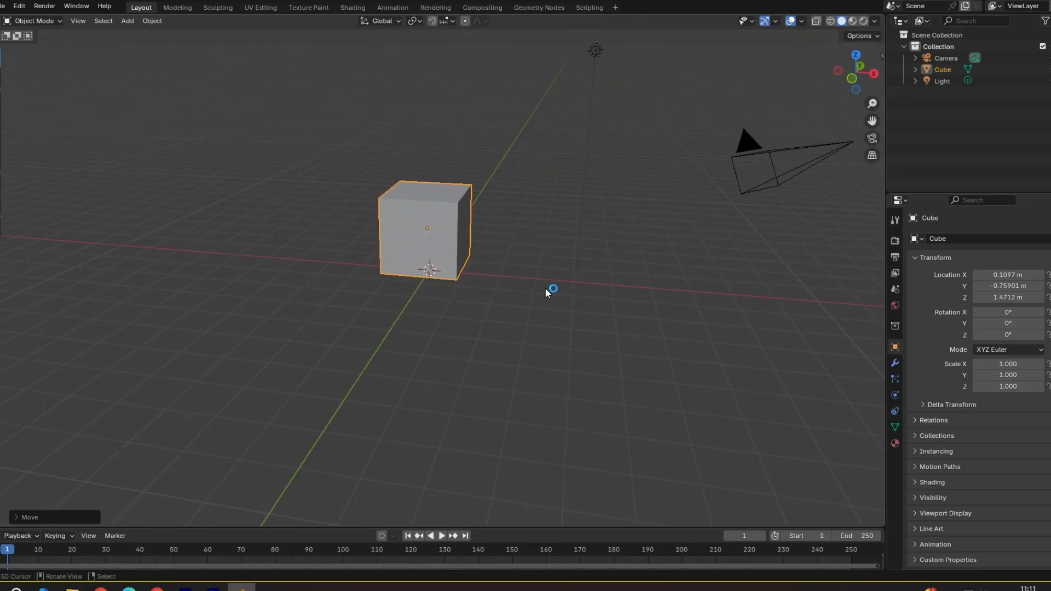
pyautogui.moveTo(550, 288); pyautogui.dragTo(402, 272)
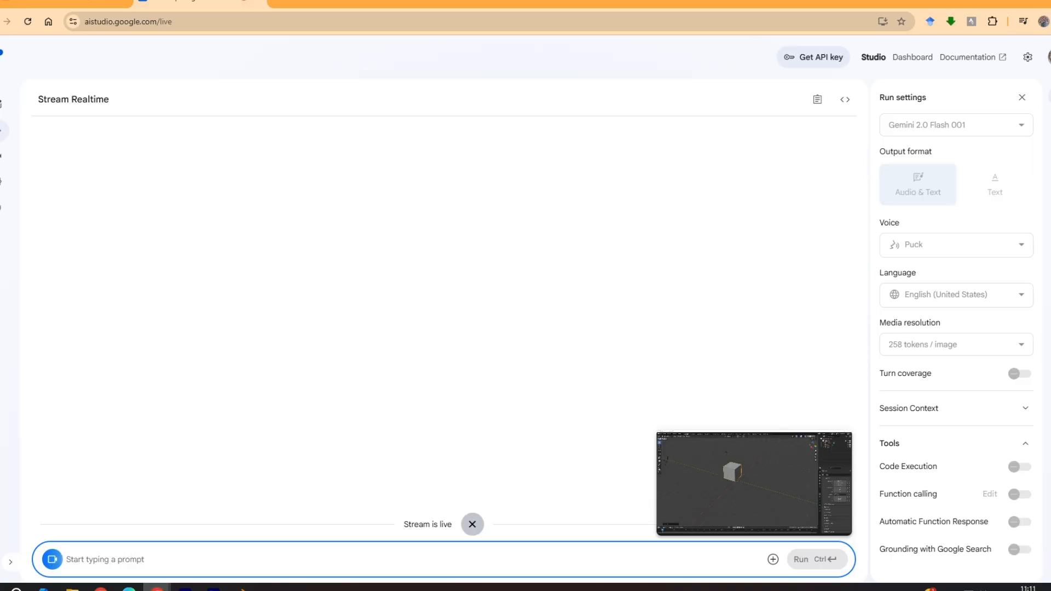
# - Send Gemini the prompt 'how to create a ball', correcting a stray letter first
pyautogui.write('how to create')
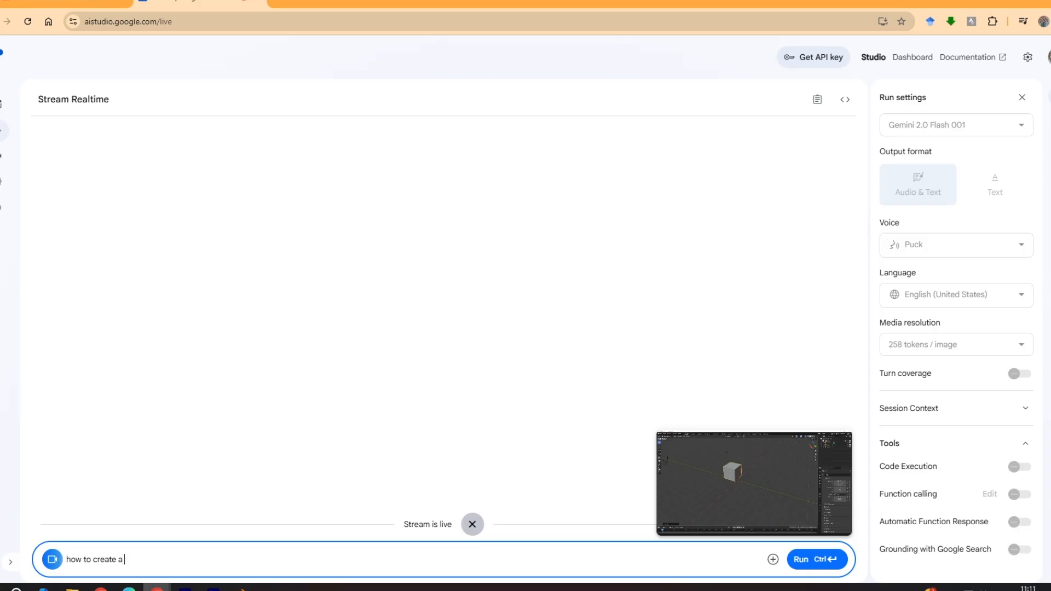
pyautogui.write('ab')
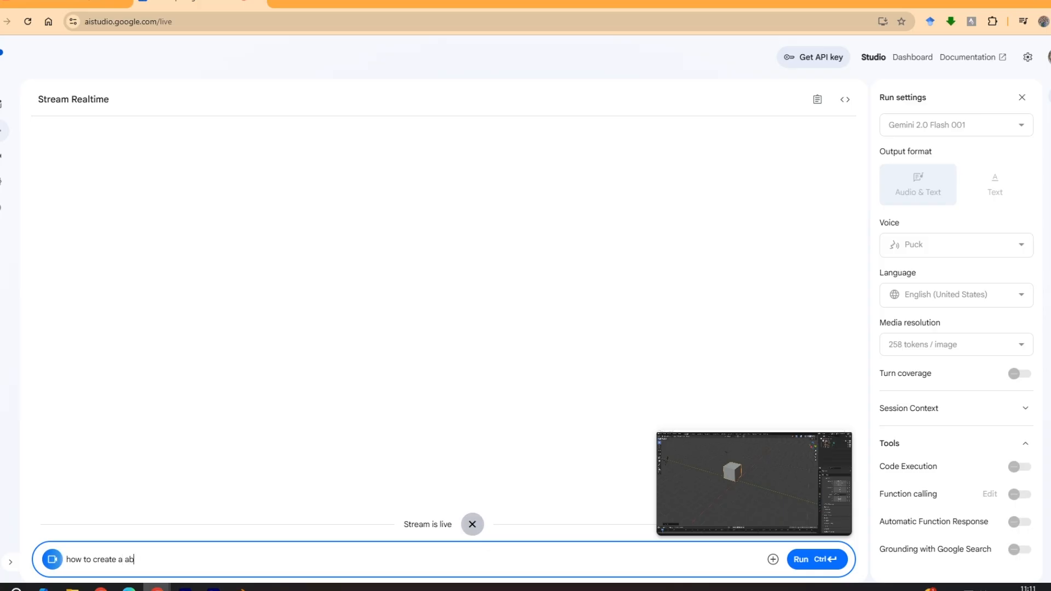
pyautogui.press('Backspace')
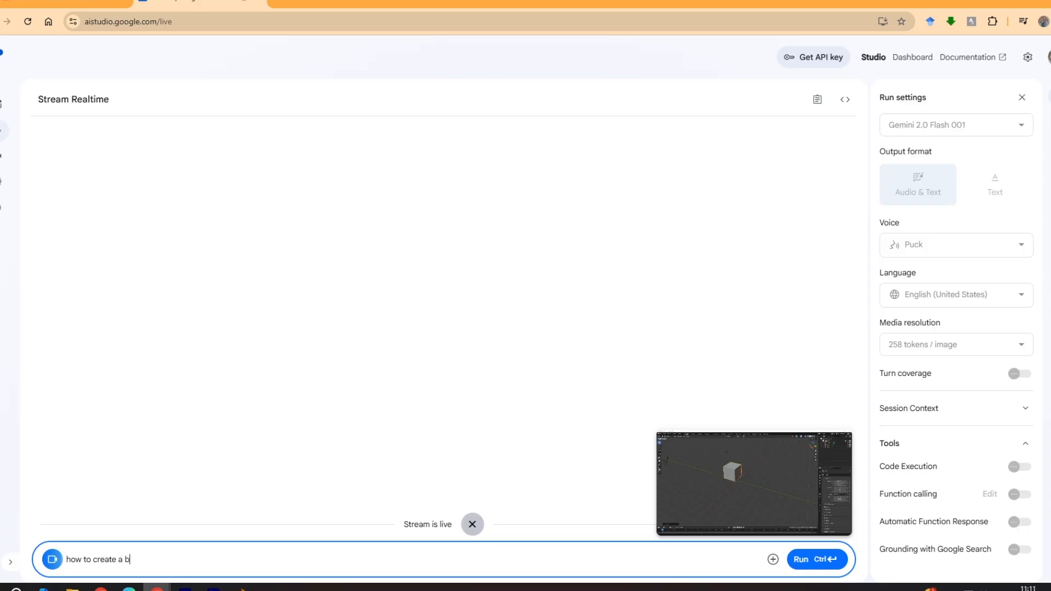
pyautogui.write('all')
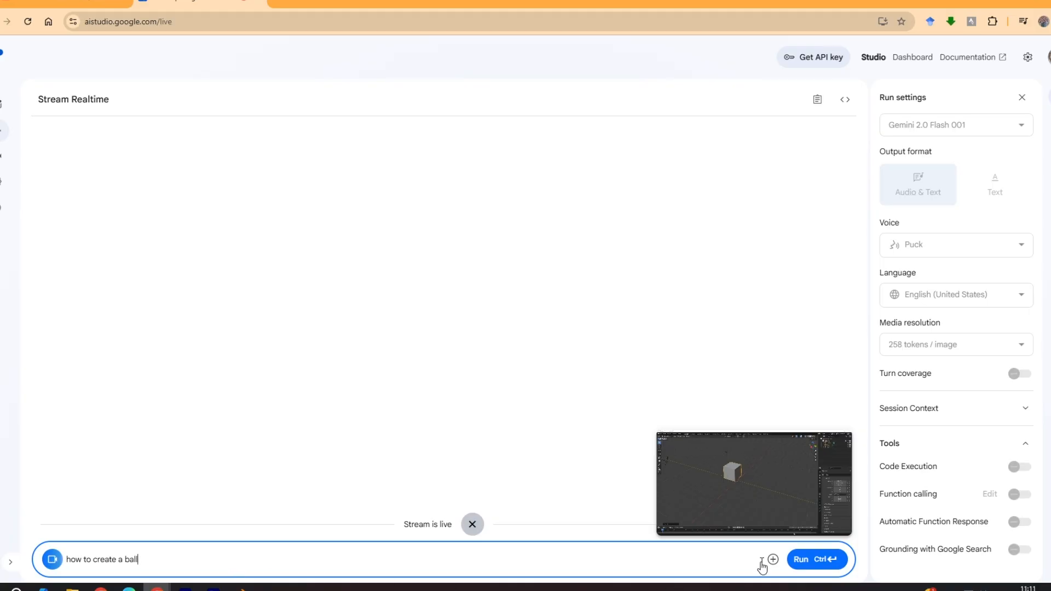
pyautogui.click(800, 560)
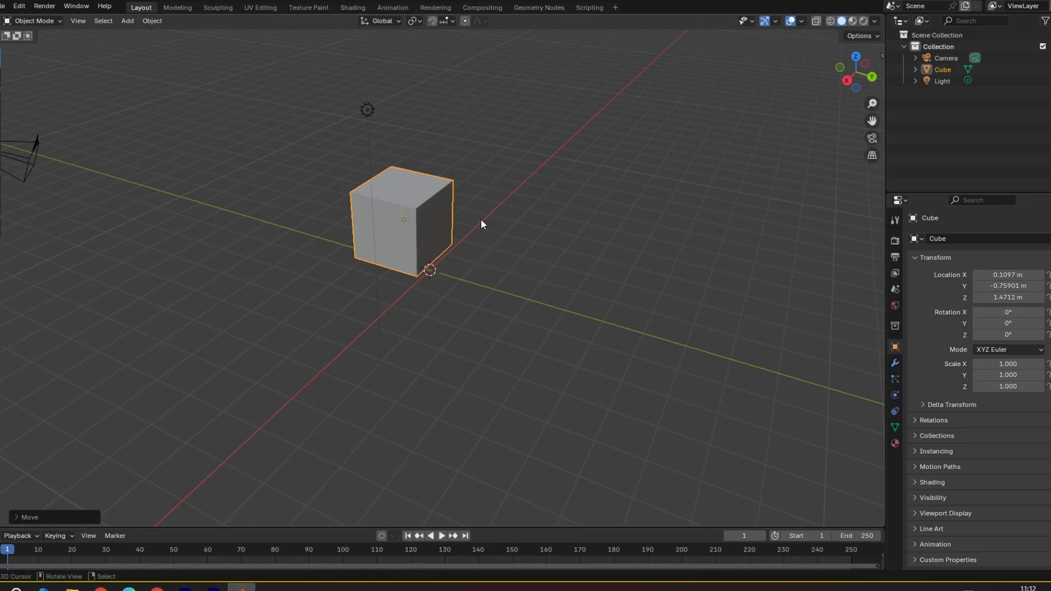
pyautogui.moveTo(263, 414)
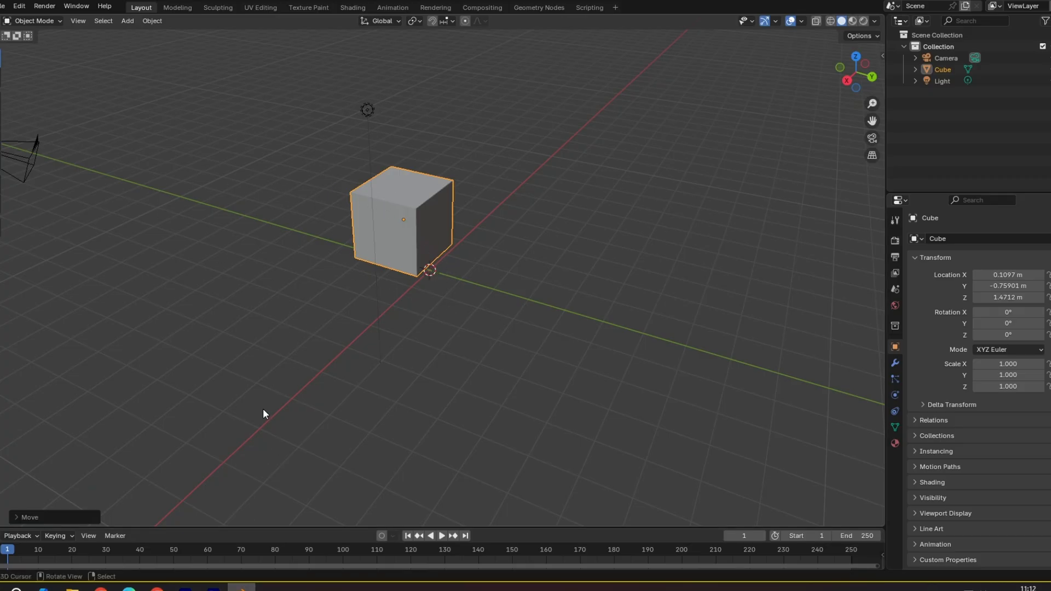
pyautogui.moveTo(366, 186)
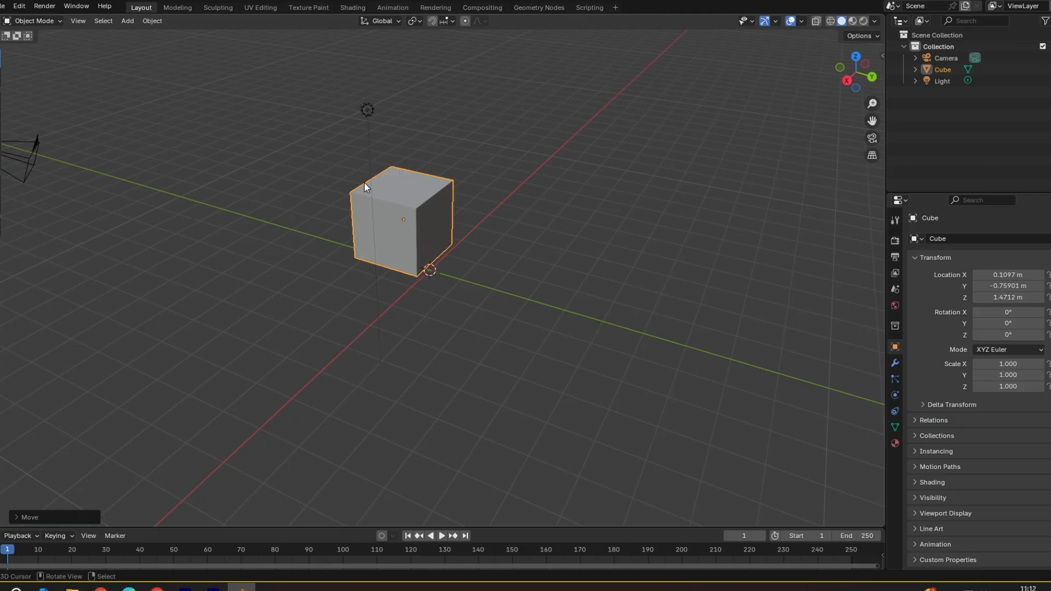
# - Add a UV Sphere mesh from the viewport's Add > Mesh menu
pyautogui.click(127, 20)
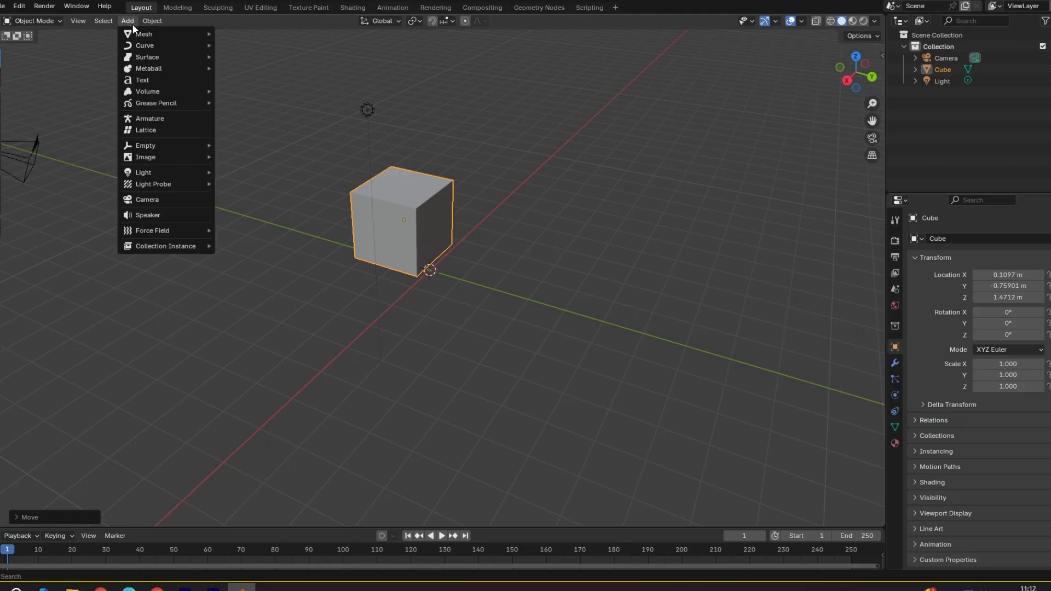
pyautogui.moveTo(143, 34)
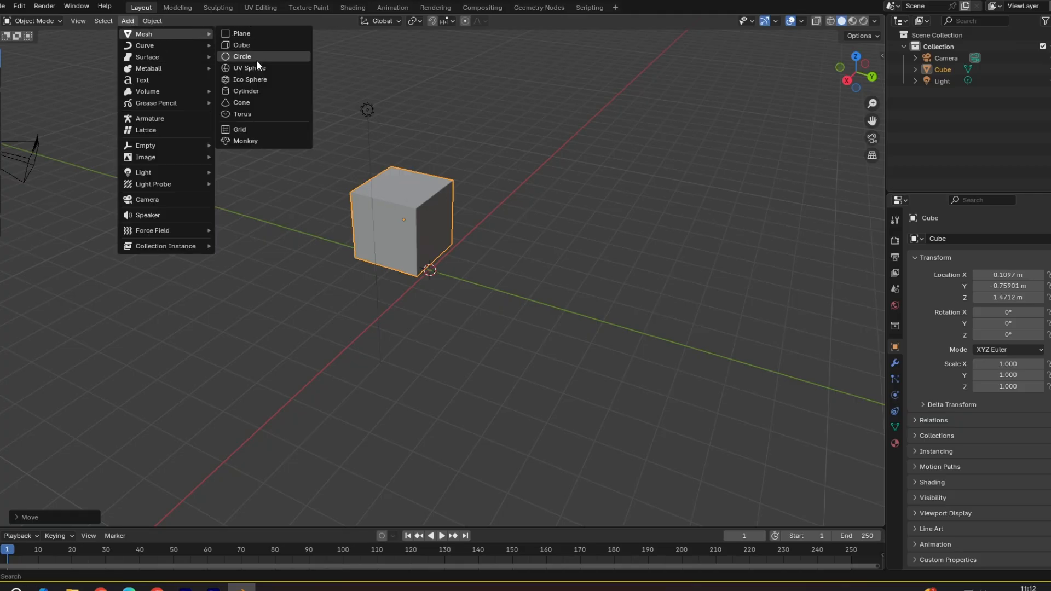
pyautogui.click(250, 68)
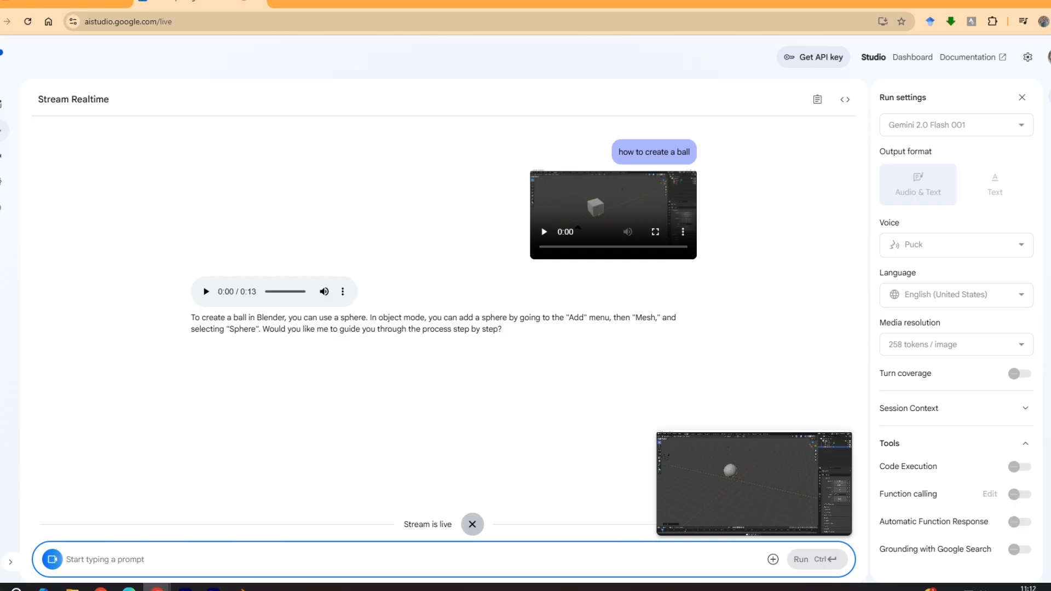
# - Write the prompt 'how to turn it into blue colour' for Gemini
pyautogui.write('how to turn it into b')
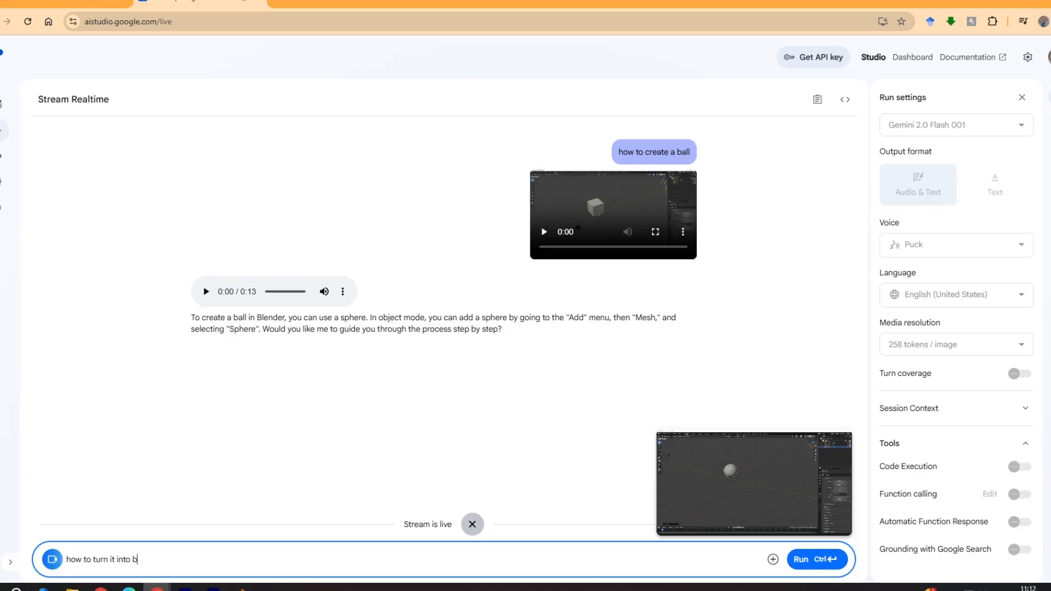
pyautogui.write('lue col')
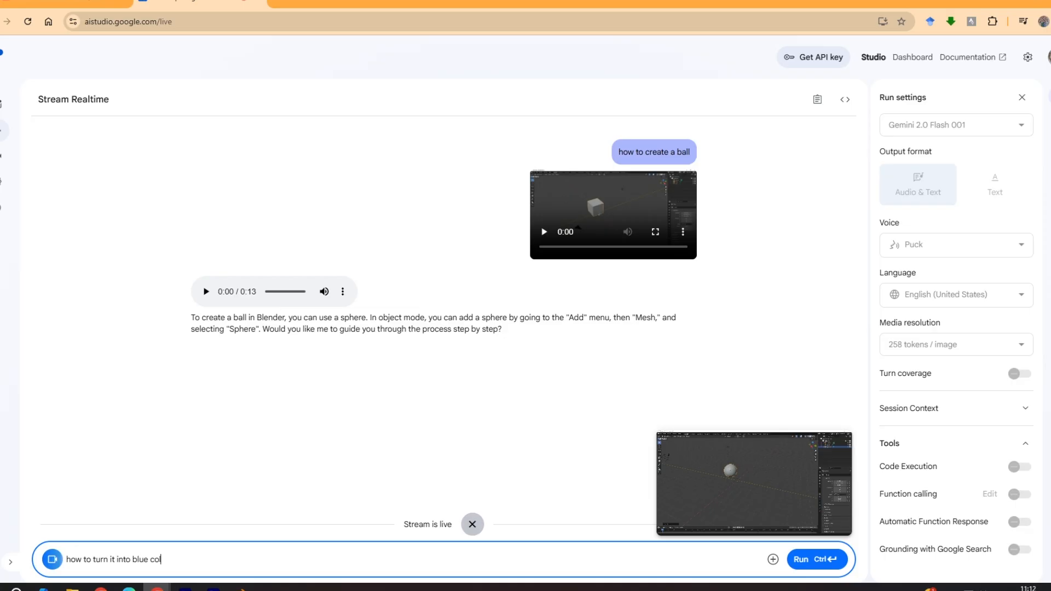
pyautogui.write('our')
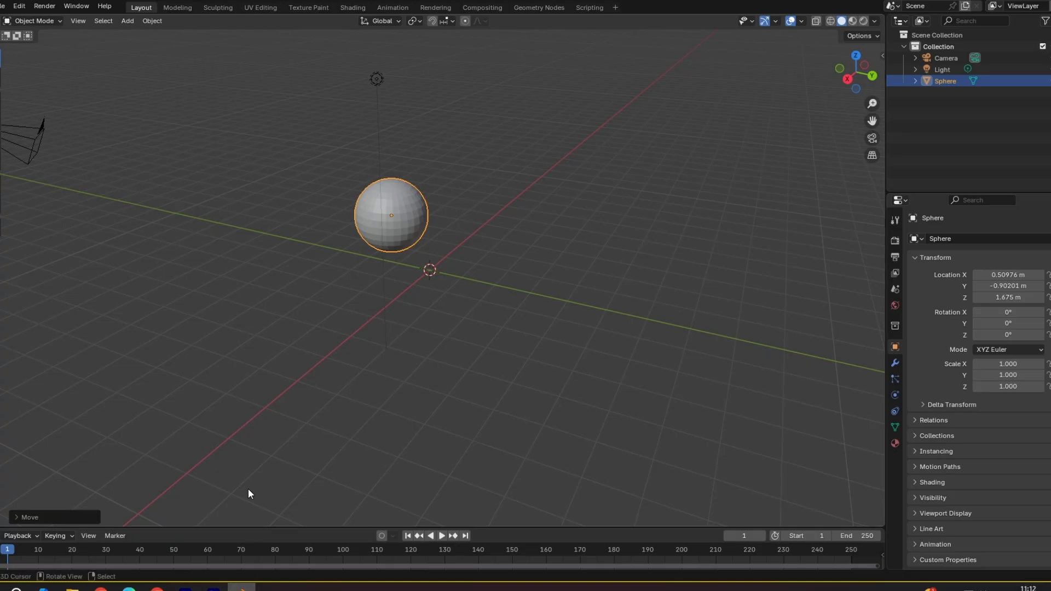
pyautogui.moveTo(172, 90)
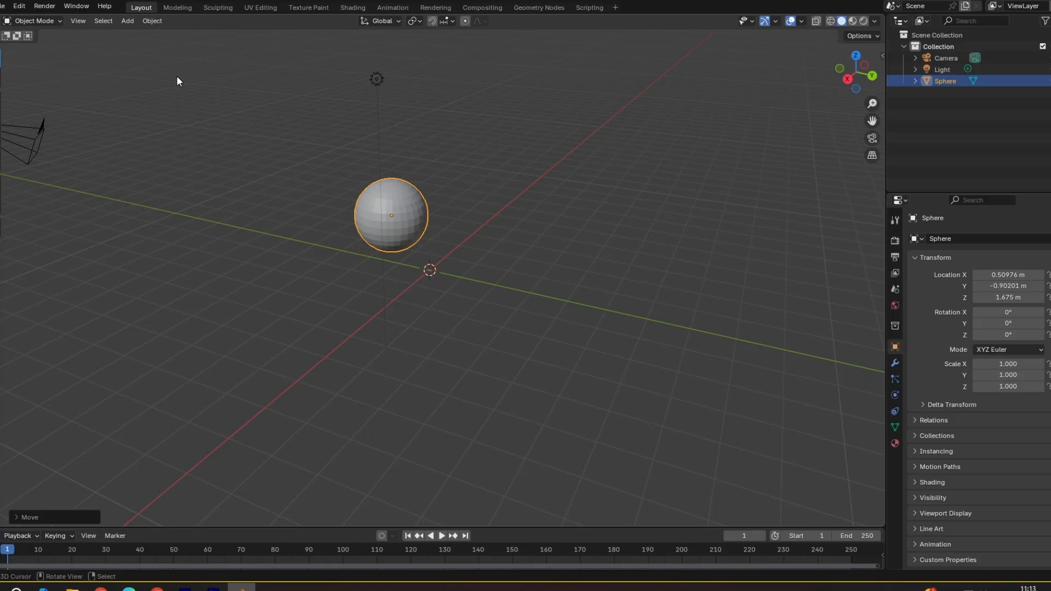
pyautogui.moveTo(201, 449)
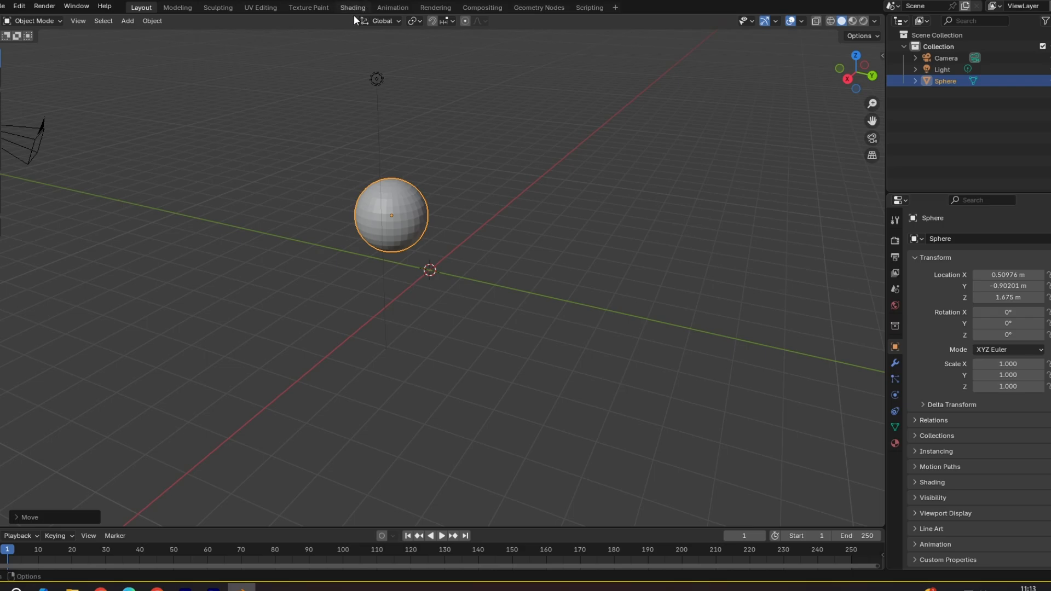
# - Switch Blender to the Shading workspace for the sphere's material
pyautogui.click(351, 8)
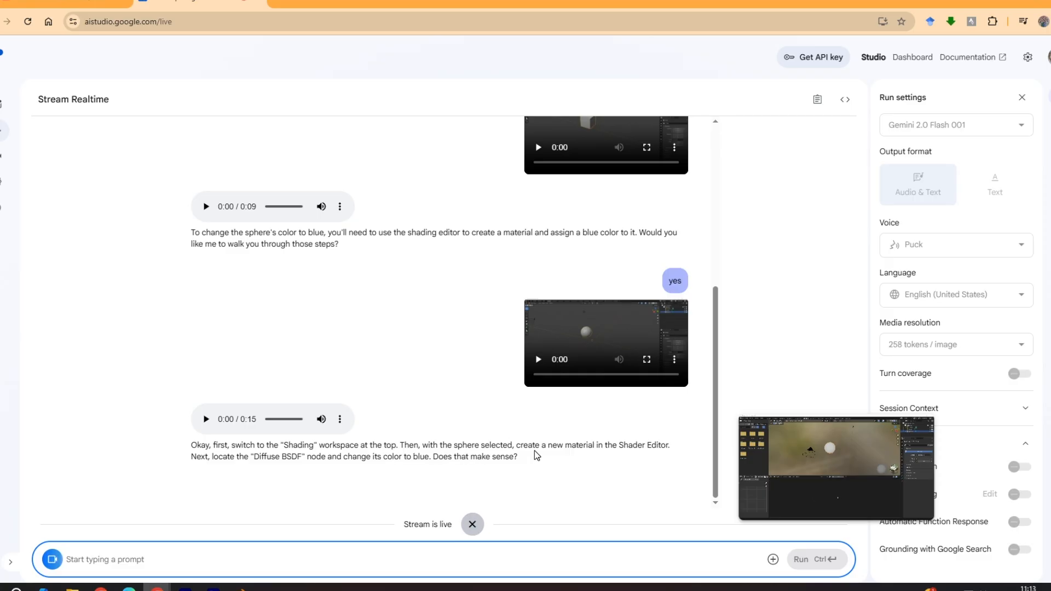
pyautogui.moveTo(307, 551)
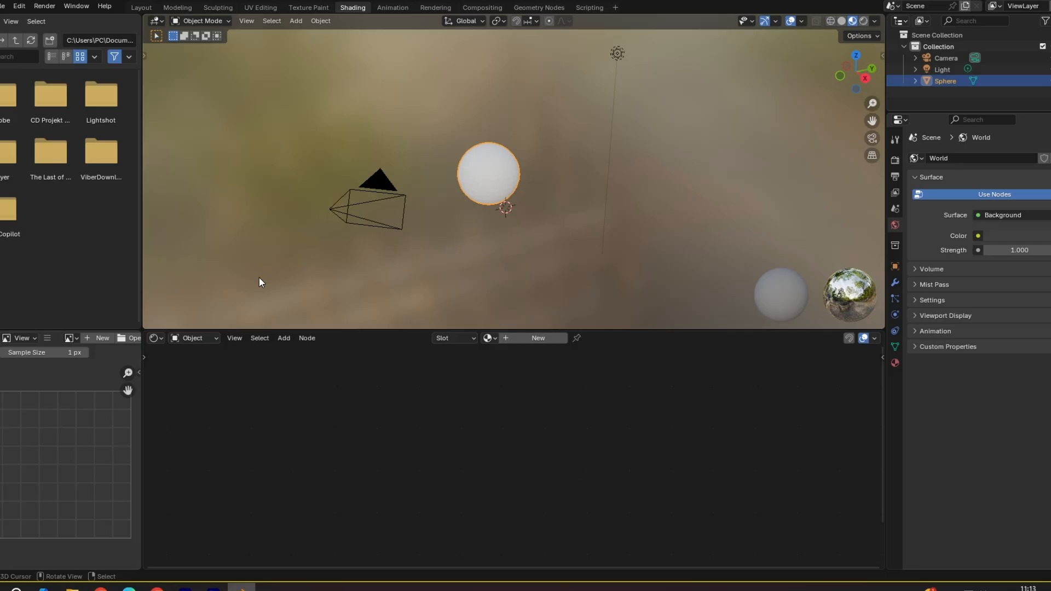
# - Create a new material for the sphere in the Shader Editor
pyautogui.click(156, 338)
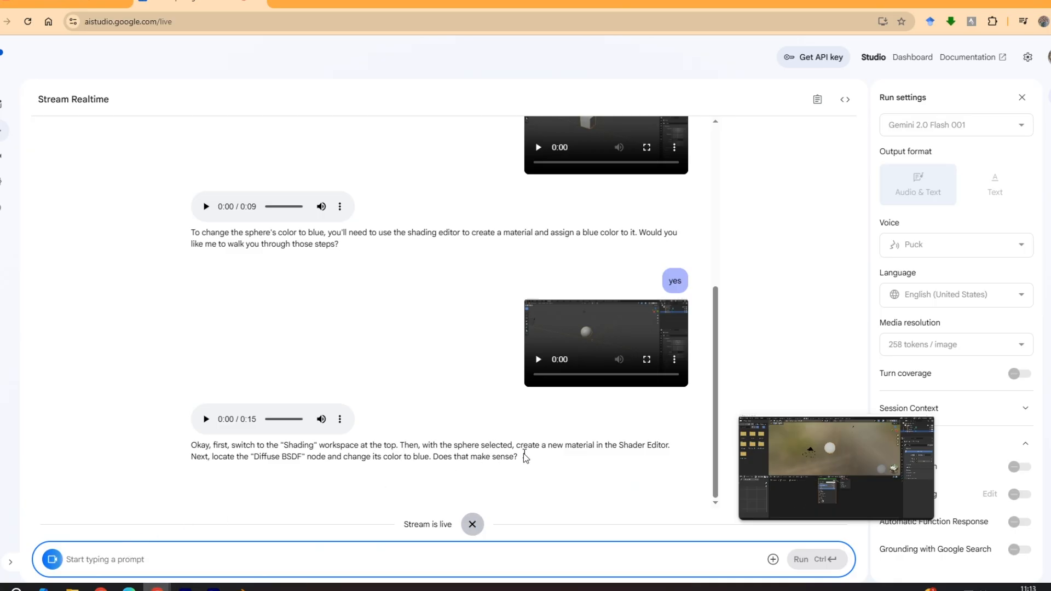
pyautogui.moveTo(246, 467)
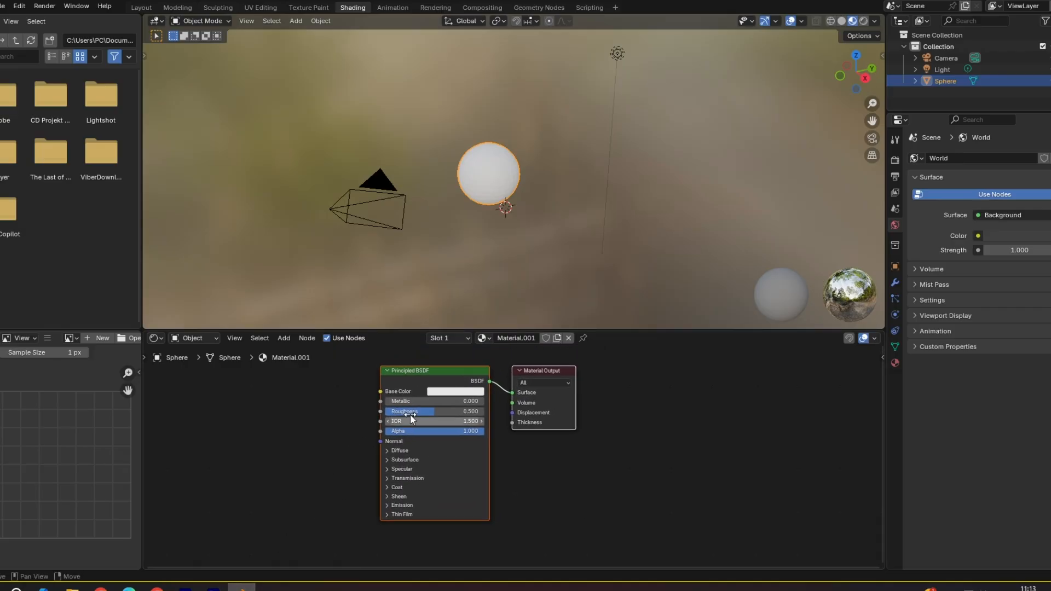
pyautogui.moveTo(355, 396)
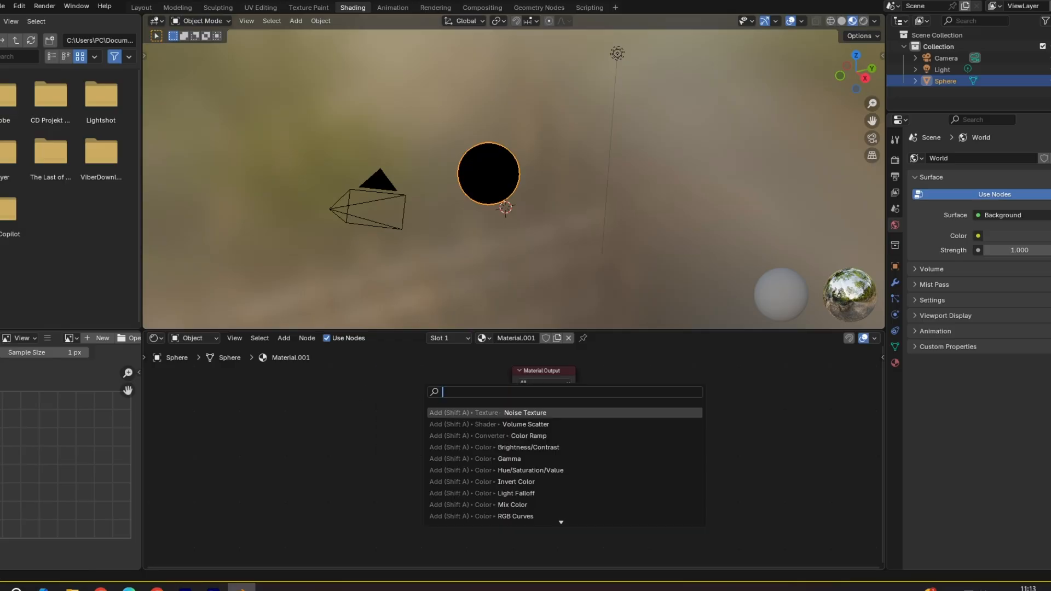
# - Add a Diffuse BSDF node via the 'diffu' search in place of the Principled BSDF
pyautogui.write('diffu')
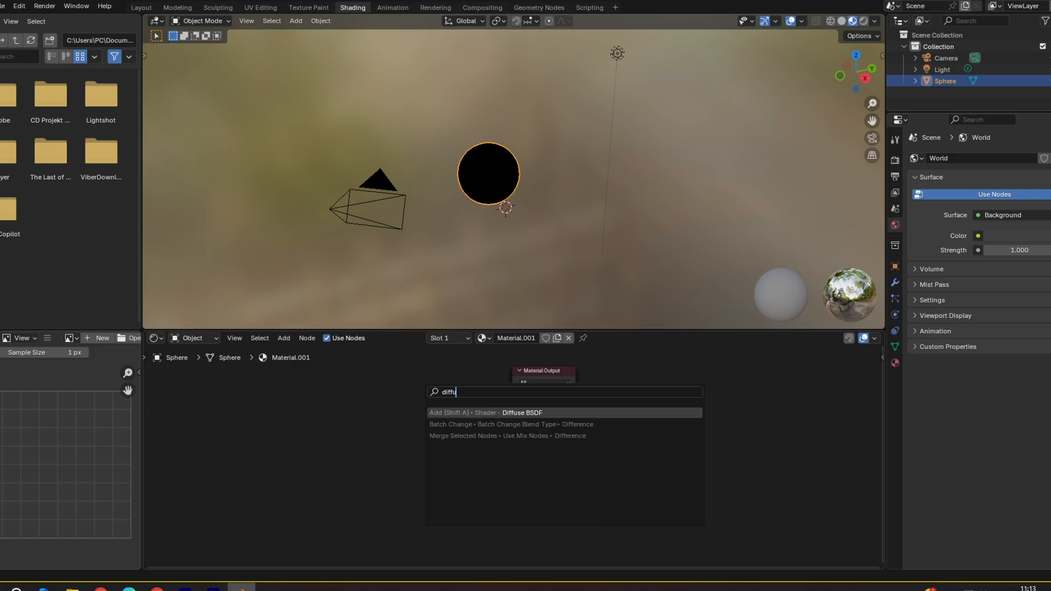
pyautogui.click(521, 414)
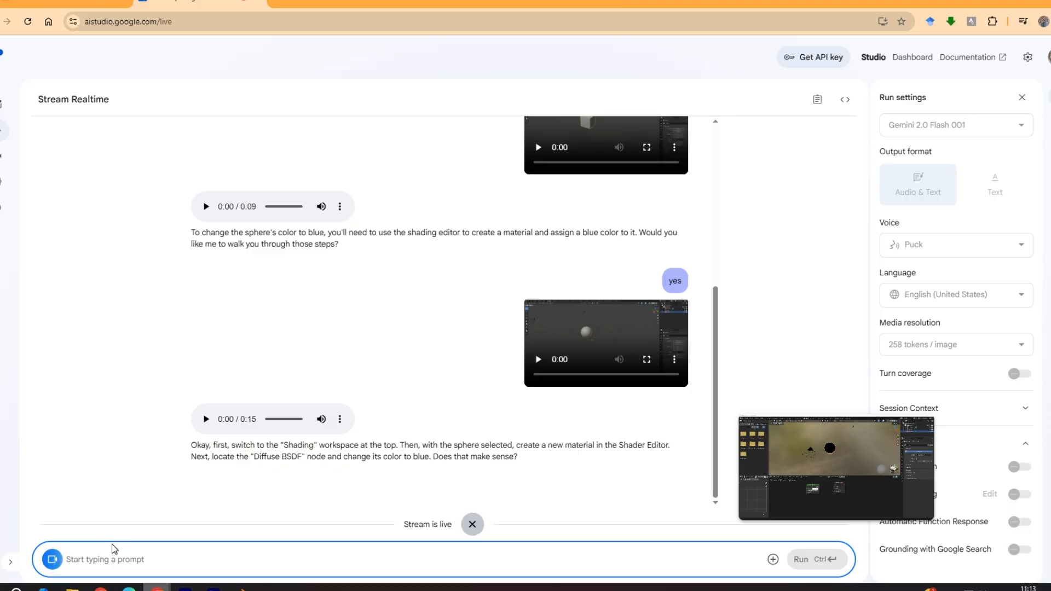
pyautogui.moveTo(355, 479)
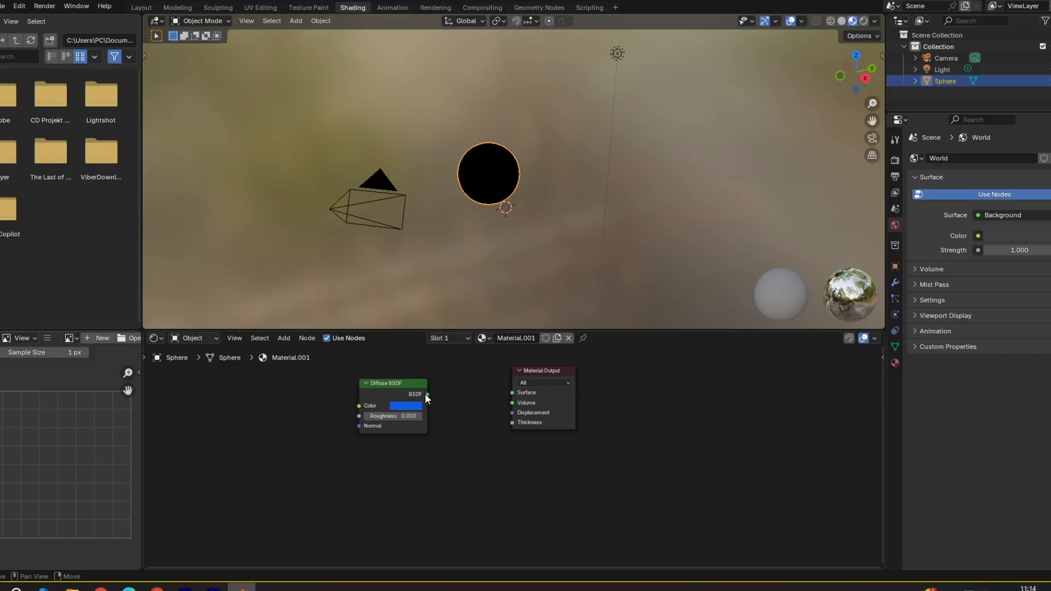
# - Wire the Diffuse BSDF output into the Material Output's Surface input
pyautogui.moveTo(426, 394); pyautogui.dragTo(512, 392)
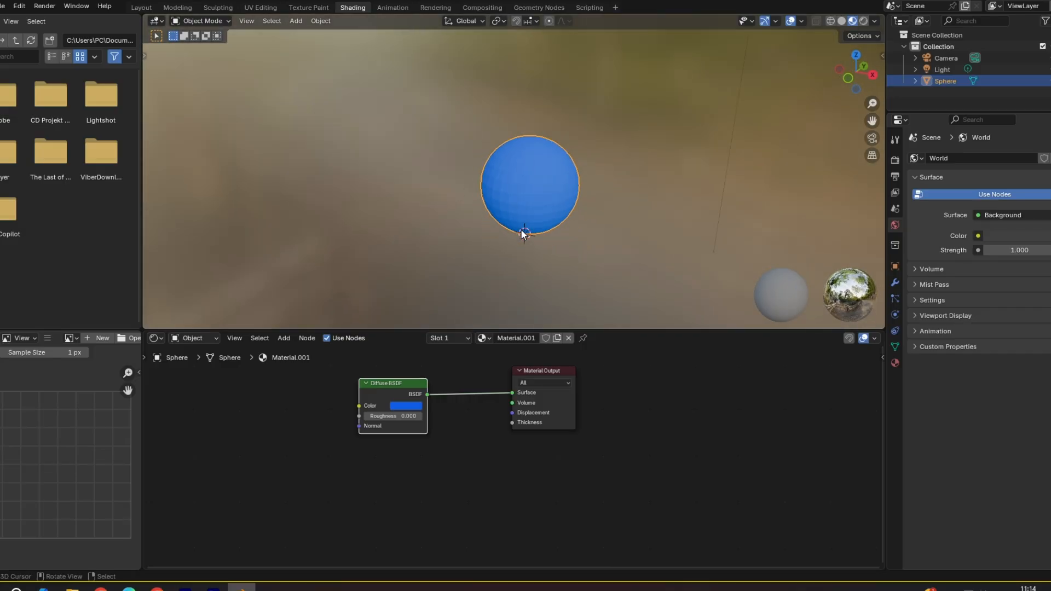
pyautogui.moveTo(166, 581)
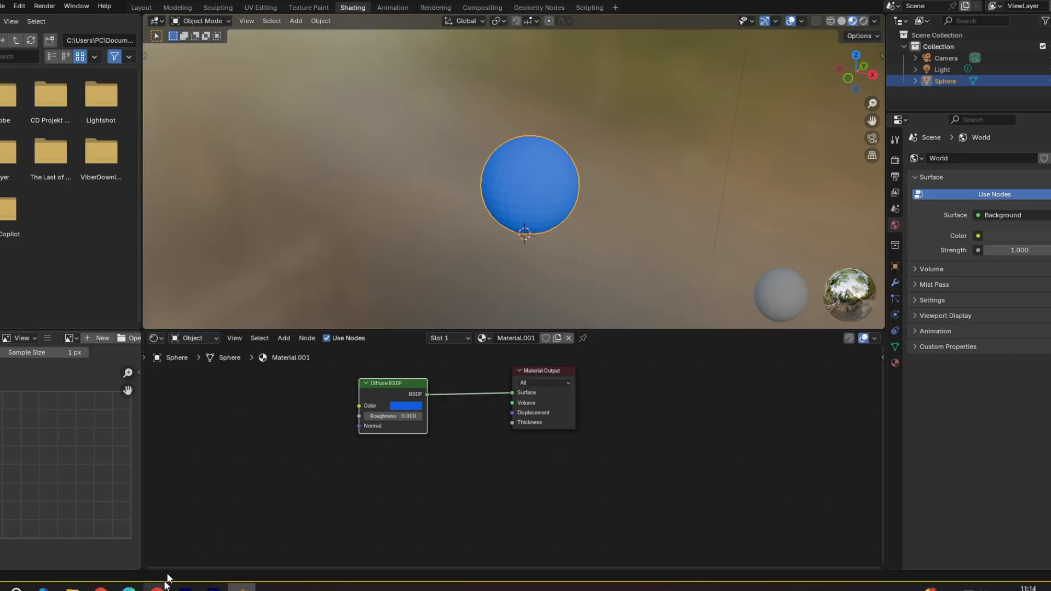